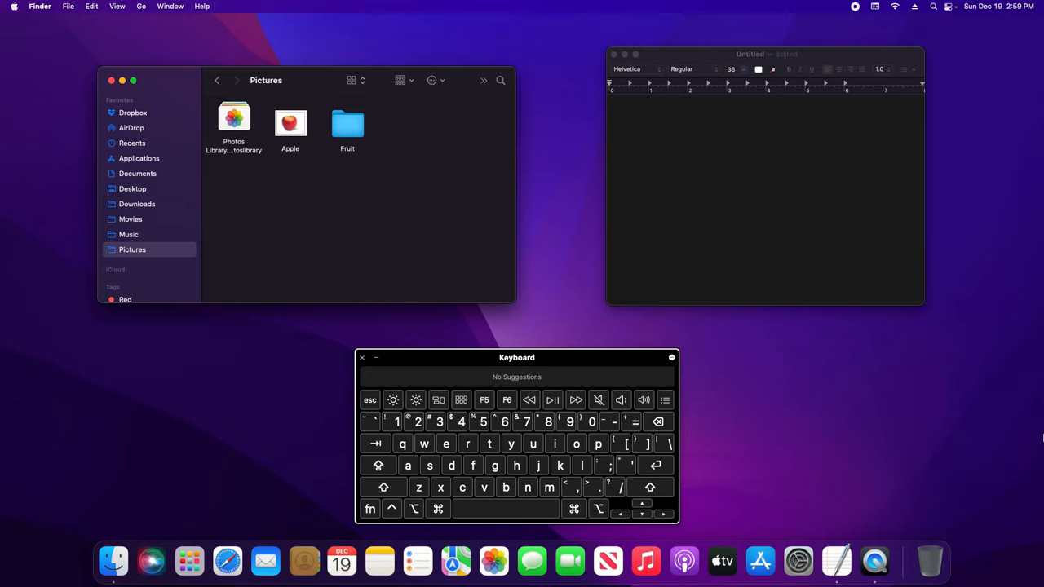
{"action": "mouse_move", "coordinate": [413, 235]}
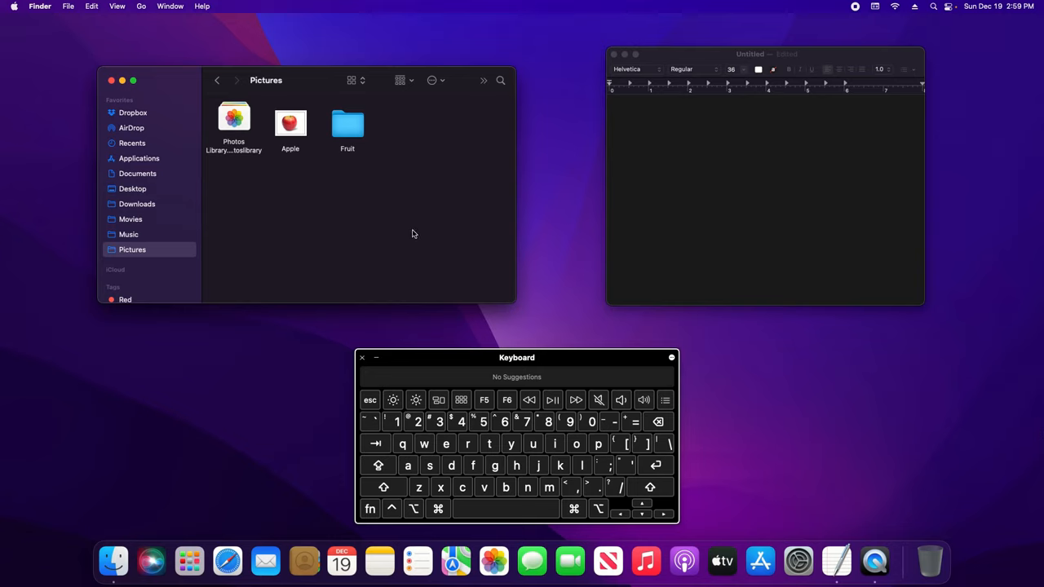
{"action": "mouse_move", "coordinate": [308, 224]}
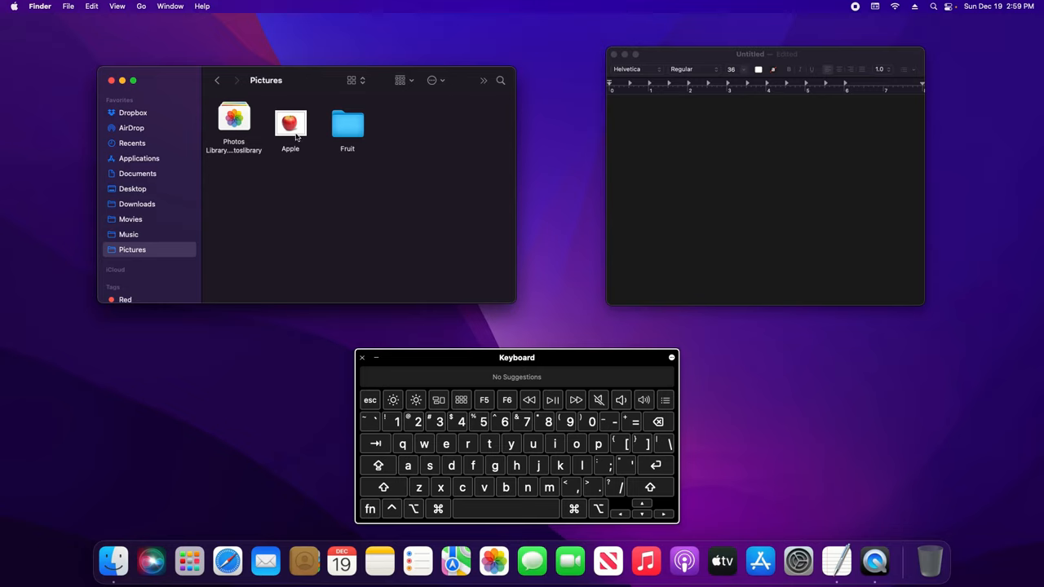
Select the Apple image file in the Pictures folder.
{"action": "left_click", "coordinate": [290, 123]}
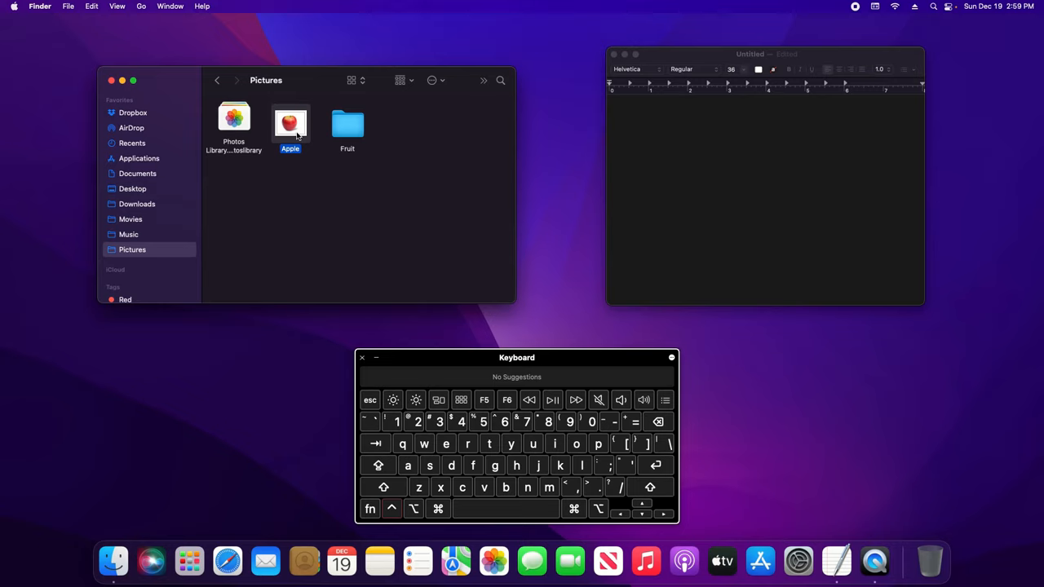
Bring up the Apple image's shortcut menu with the Copy as Pathname option.
{"action": "right_click", "coordinate": [291, 124]}
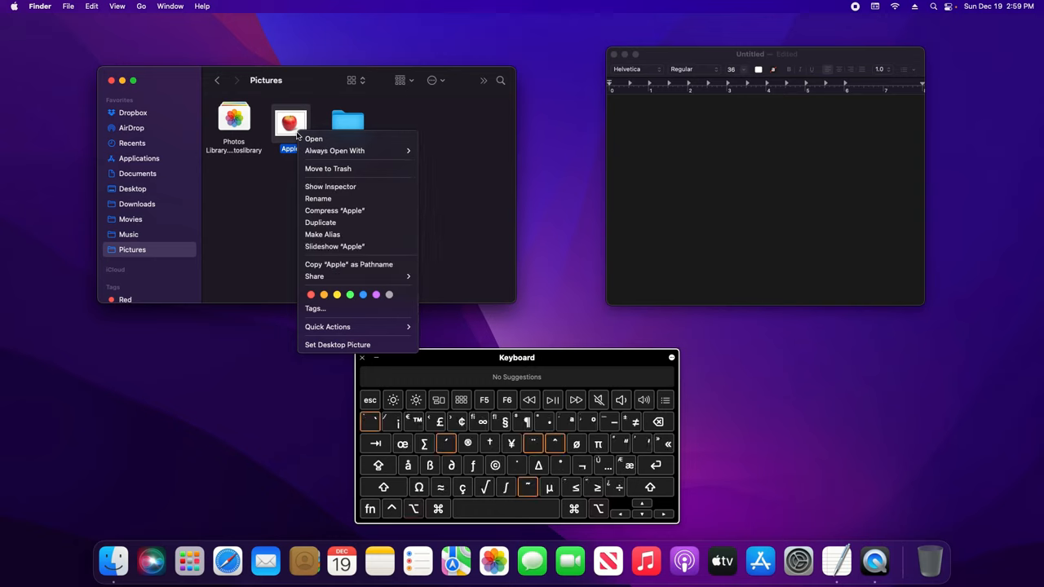
{"action": "mouse_move", "coordinate": [348, 264]}
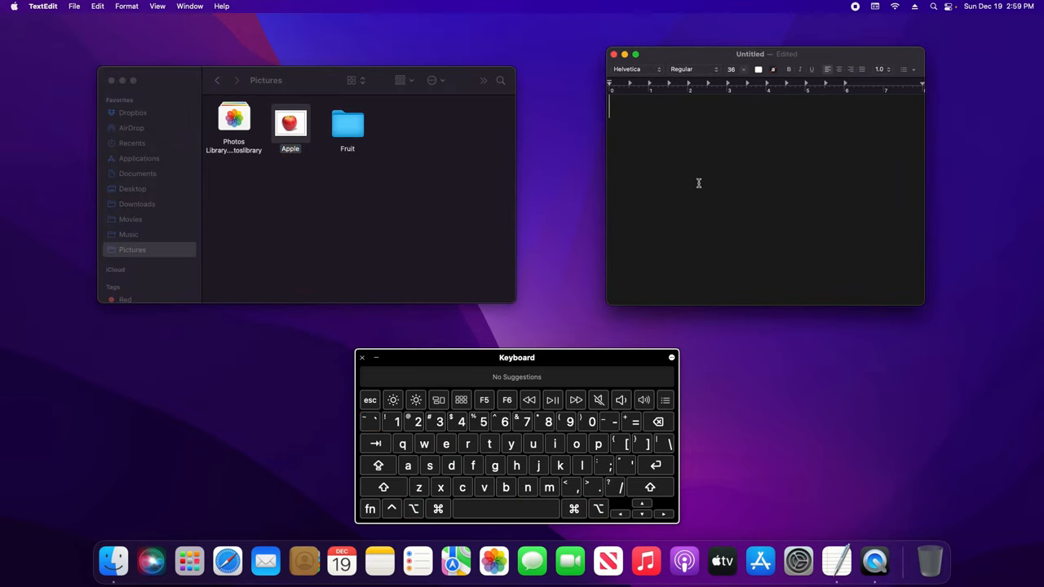
{"action": "mouse_move", "coordinate": [717, 121]}
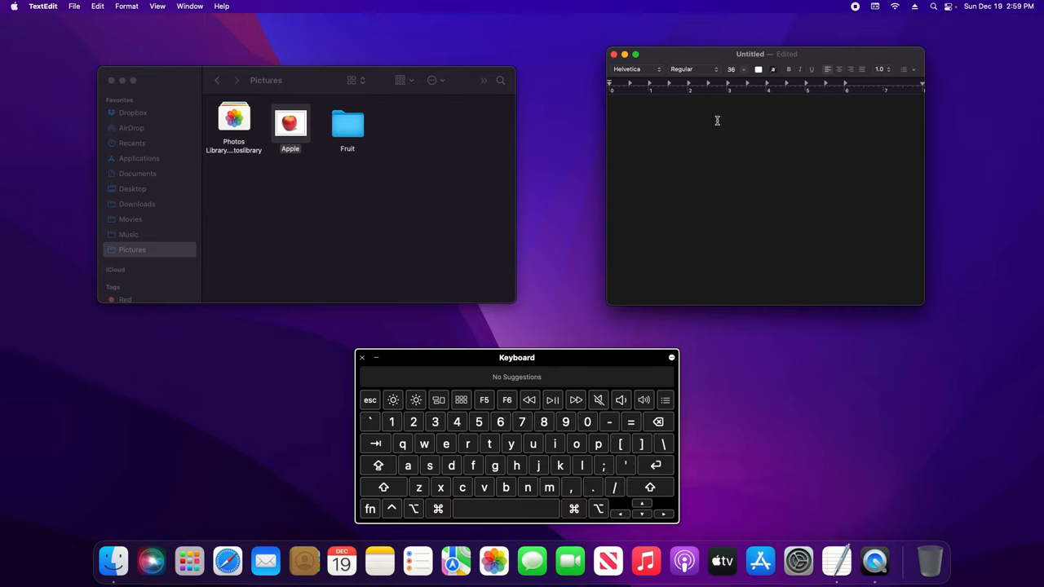
Paste '/Users/fsmpc/Pictures/Apple.webp' into the untitled TextEdit document.
{"action": "type", "text": "/Users/fsmpc/Pictures/Apple.webp"}
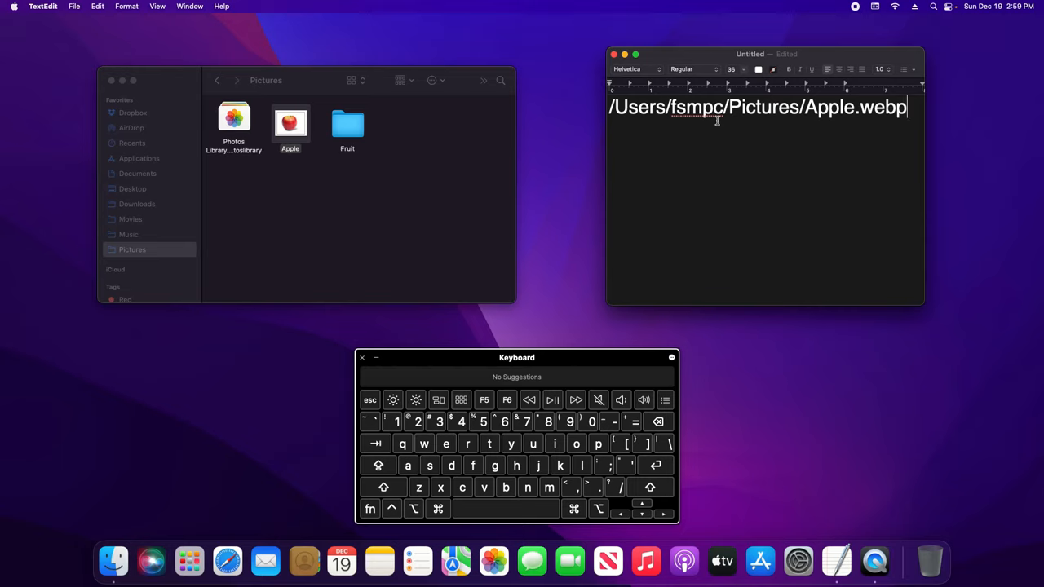